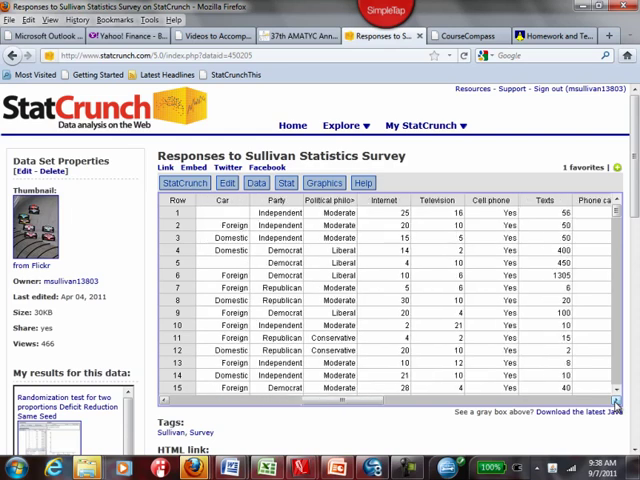
Start column summary statistics from the Stat menu for the survey data.
{"action": "scroll", "scroll_direction": "right", "scroll_amount": 3}
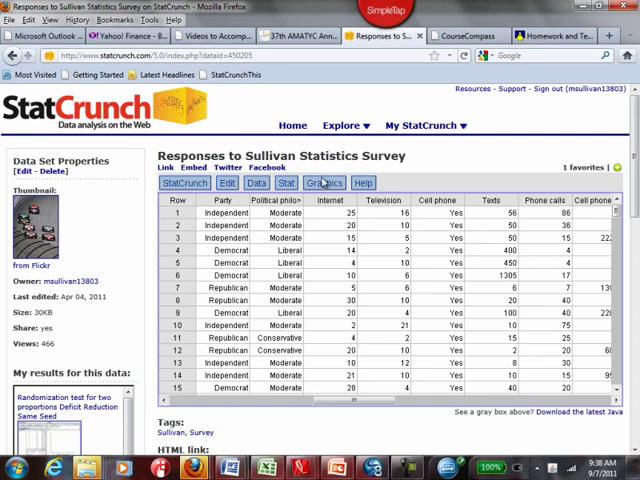
{"action": "left_click", "coordinate": [288, 184]}
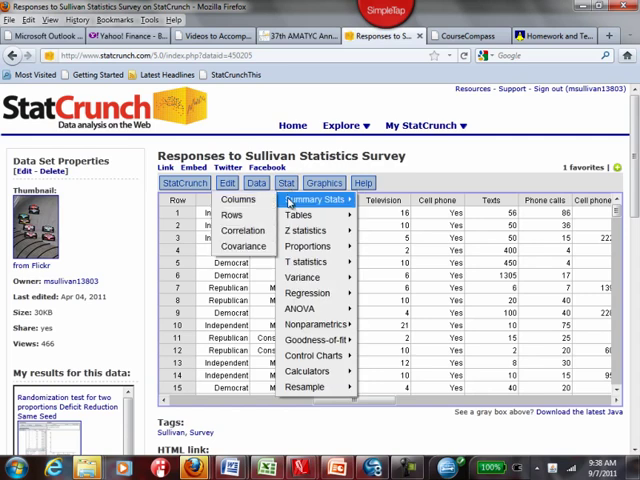
{"action": "mouse_move", "coordinate": [238, 200]}
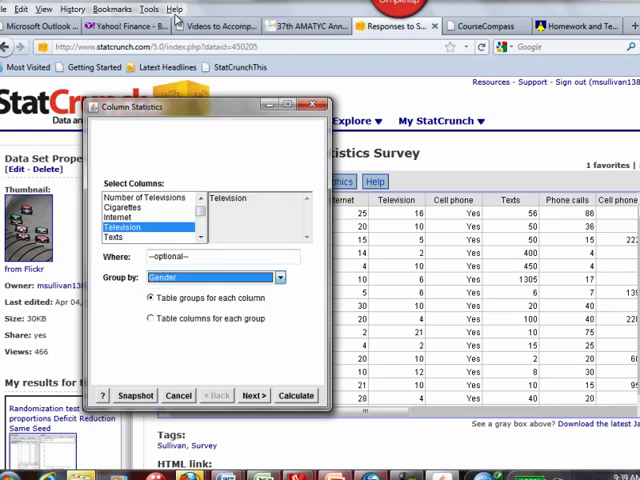
Select n, mean, variance, standard deviation, median and range as the statistics to report.
{"action": "left_click", "coordinate": [252, 396]}
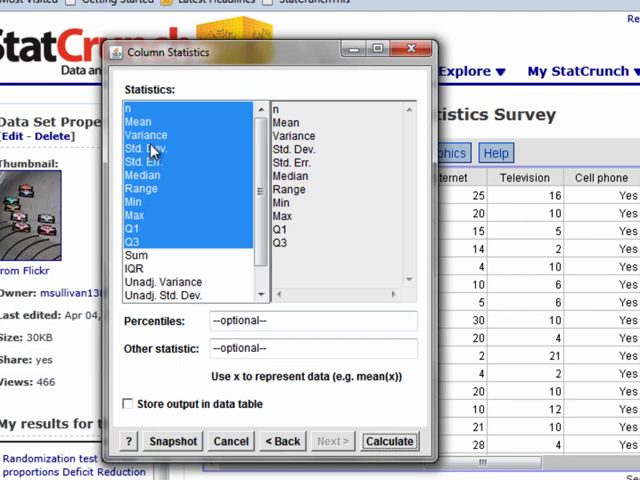
{"action": "mouse_move", "coordinate": [148, 148]}
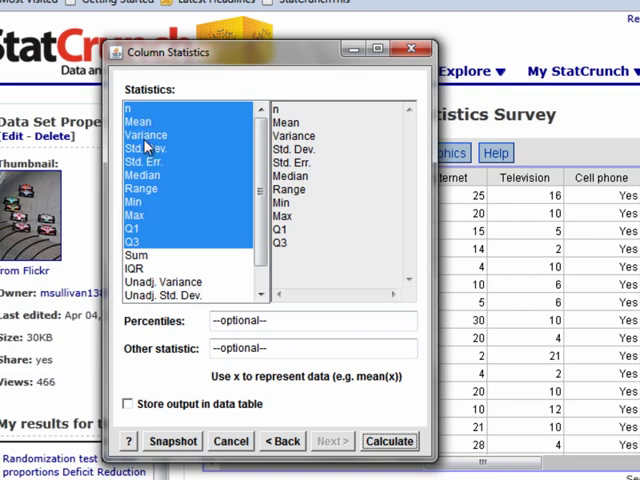
{"action": "left_click", "coordinate": [144, 162]}
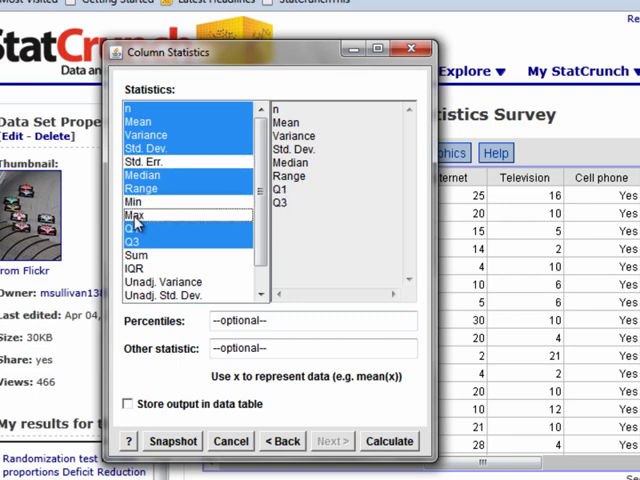
{"action": "left_click", "coordinate": [136, 216]}
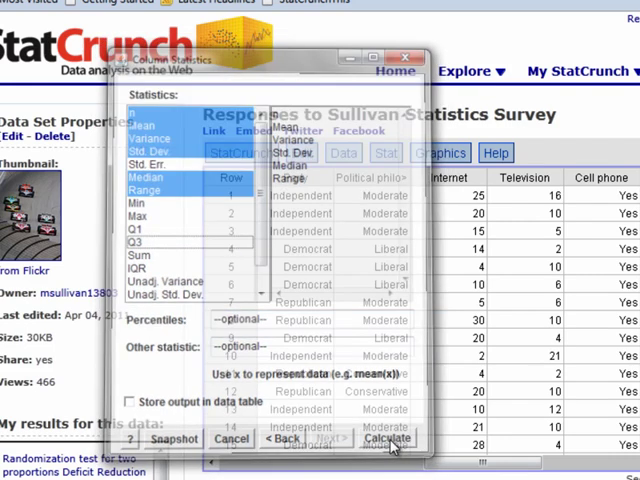
Calculate the Television statistics by Gender (female mean ~8.36, male ~10.88) and close the results.
{"action": "left_click", "coordinate": [390, 440]}
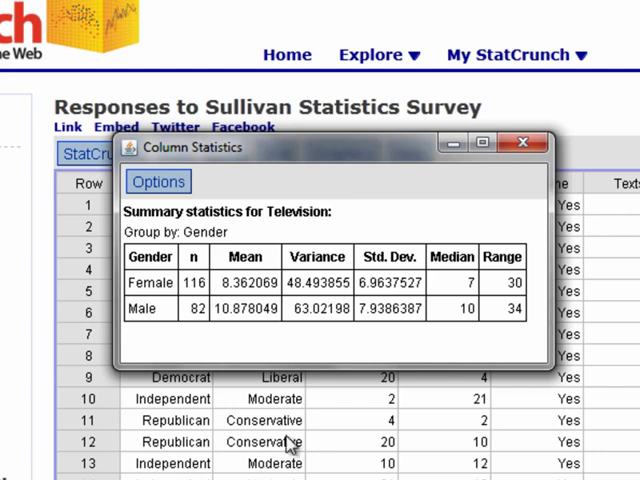
{"action": "mouse_move", "coordinate": [266, 324]}
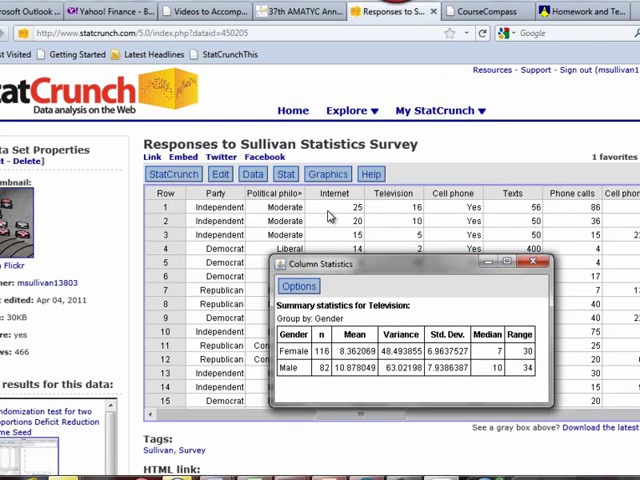
{"action": "left_click", "coordinate": [328, 172]}
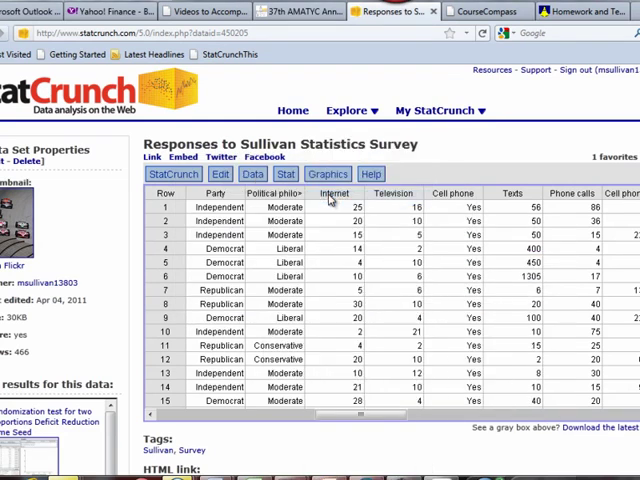
Begin a histogram with Television as the graphed column, grouped by Gender.
{"action": "left_click", "coordinate": [328, 174]}
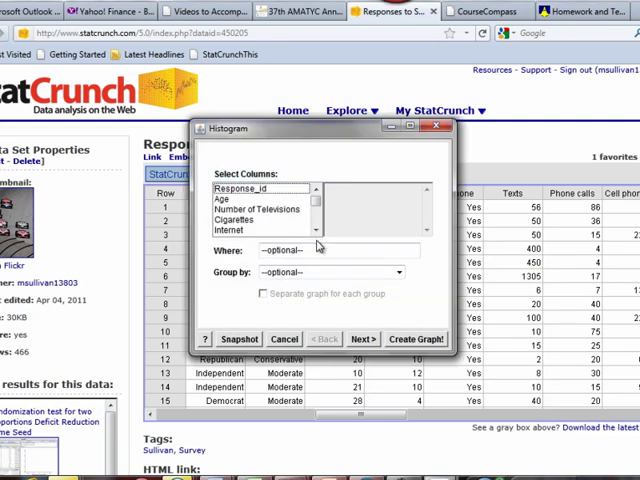
{"action": "left_click", "coordinate": [320, 232]}
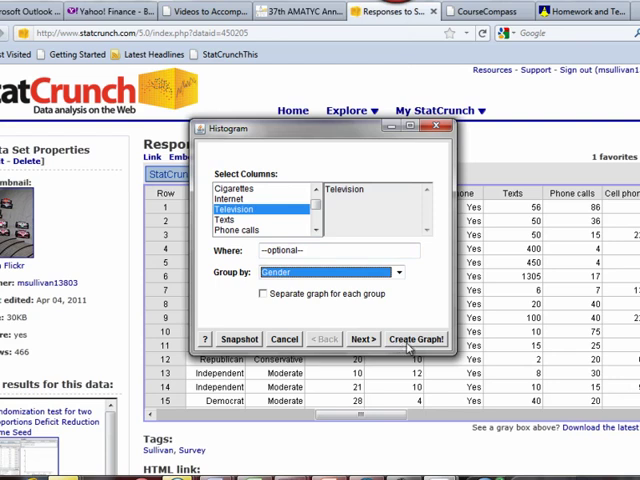
Create the Television histogram with Female and Male counts stacked in each bar.
{"action": "left_click", "coordinate": [420, 338]}
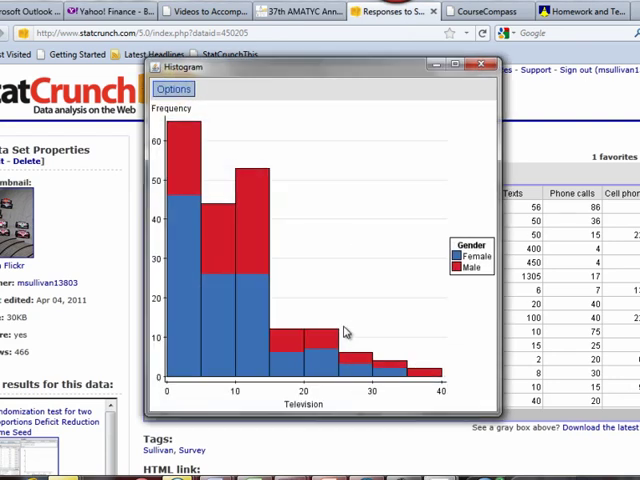
{"action": "mouse_move", "coordinate": [196, 192]}
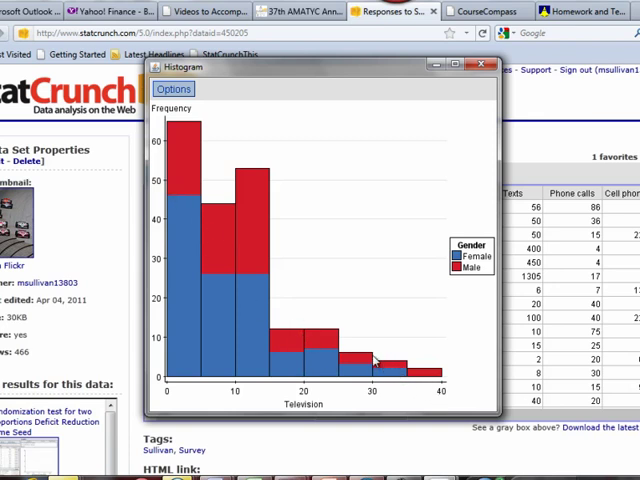
{"action": "mouse_move", "coordinate": [364, 352]}
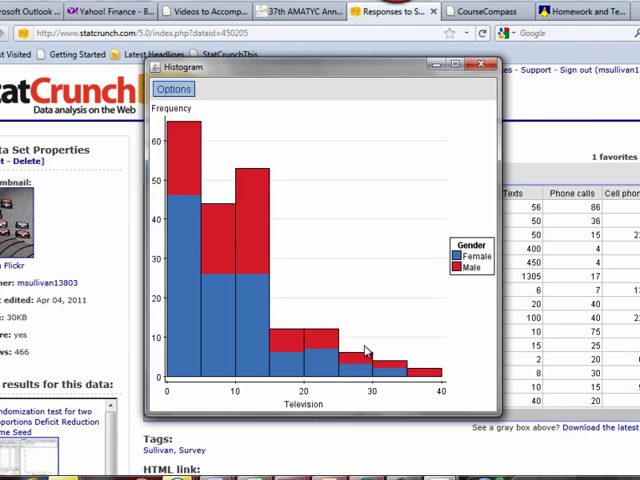
{"action": "mouse_move", "coordinate": [256, 180]}
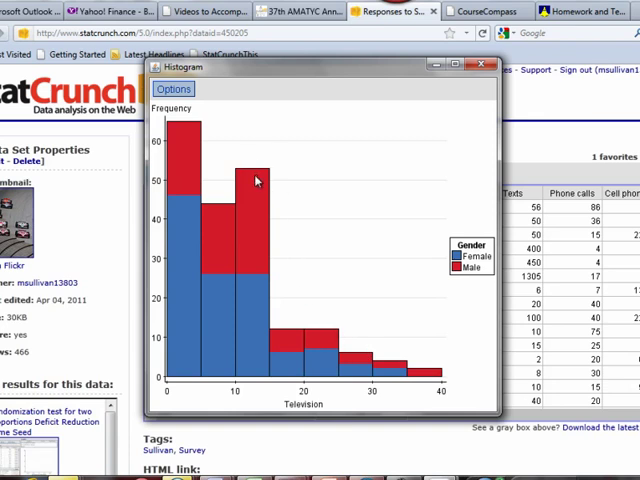